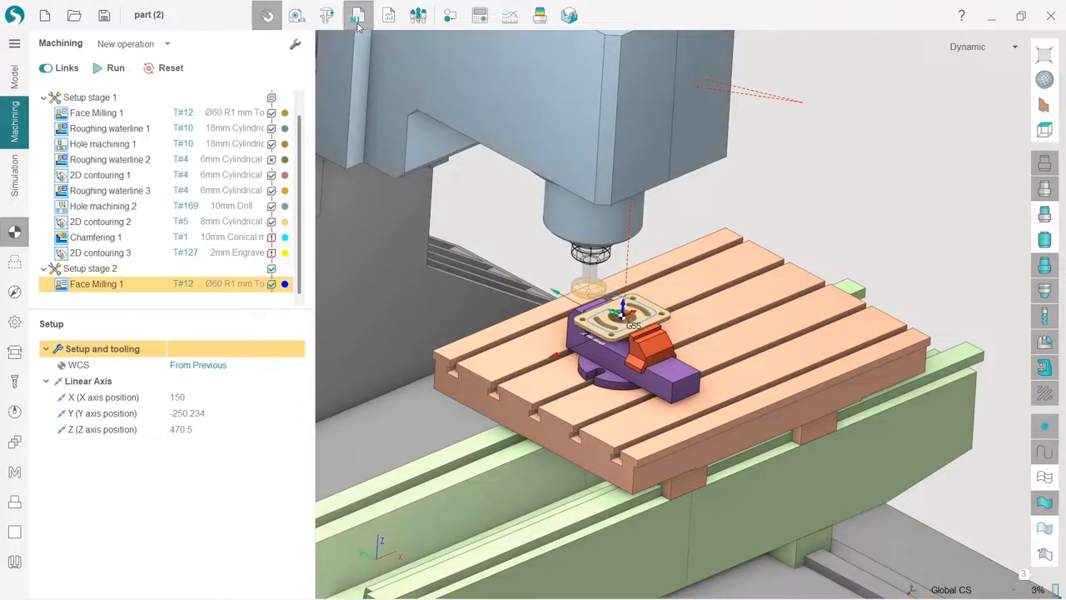
- Start NC program generation with the Fanuc (30i)_Mill postprocessor for all operations
{"action": "left_click", "coordinate": [358, 15]}
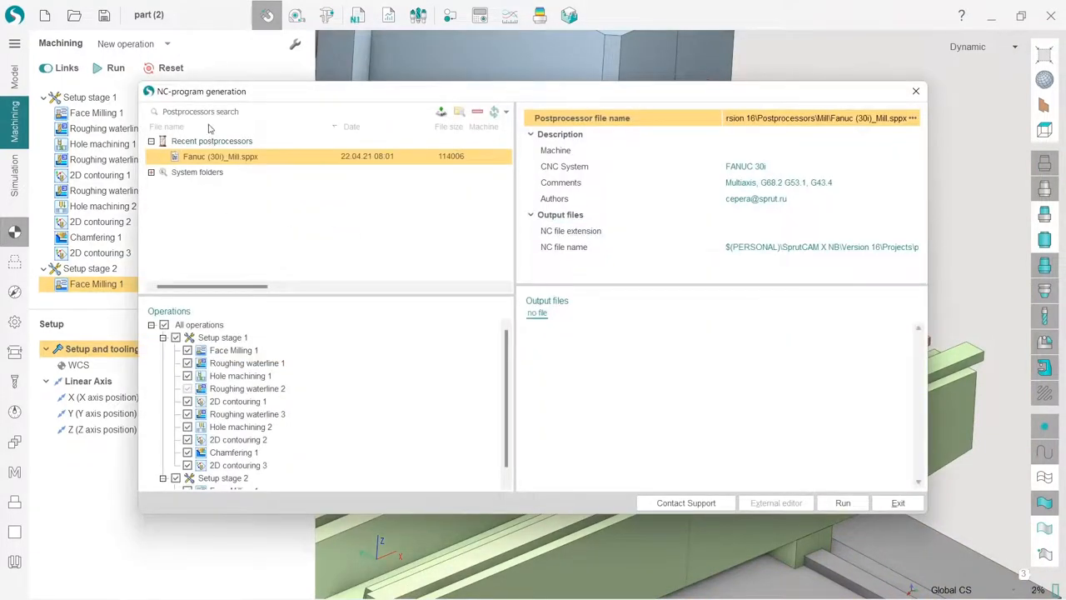
{"action": "left_click", "coordinate": [152, 172]}
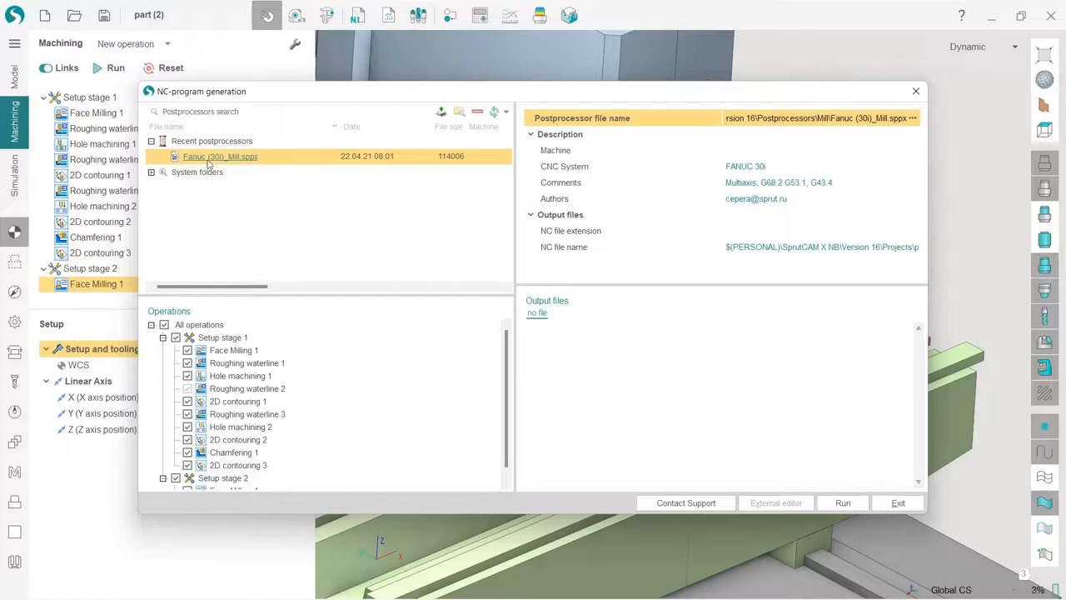
{"action": "mouse_move", "coordinate": [248, 164]}
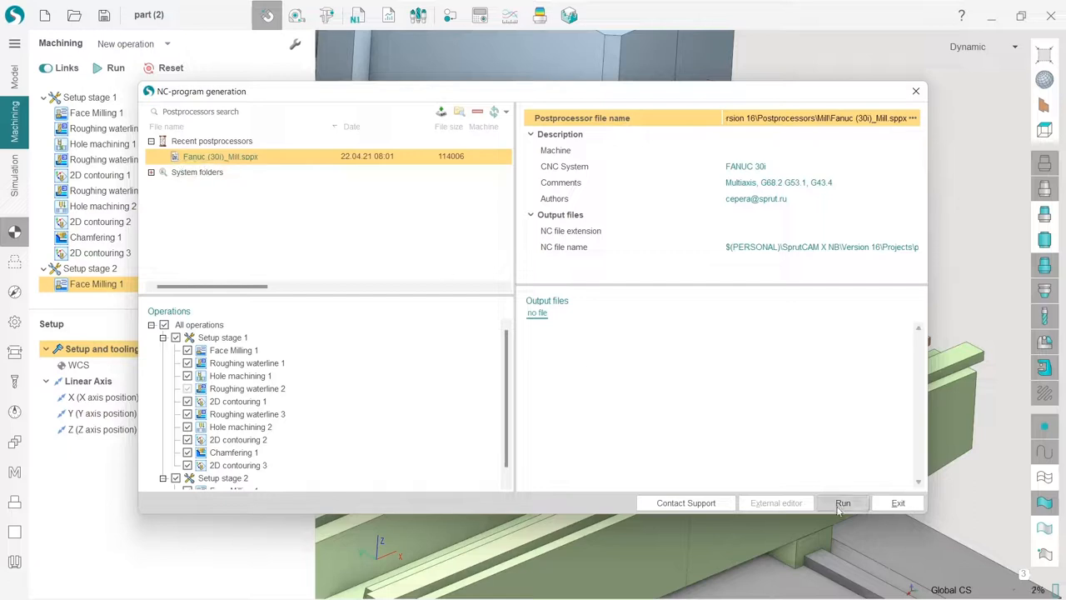
- Run generation and allow SprutCAM to create the missing NC output folder for part (2)
{"action": "left_click", "coordinate": [843, 503]}
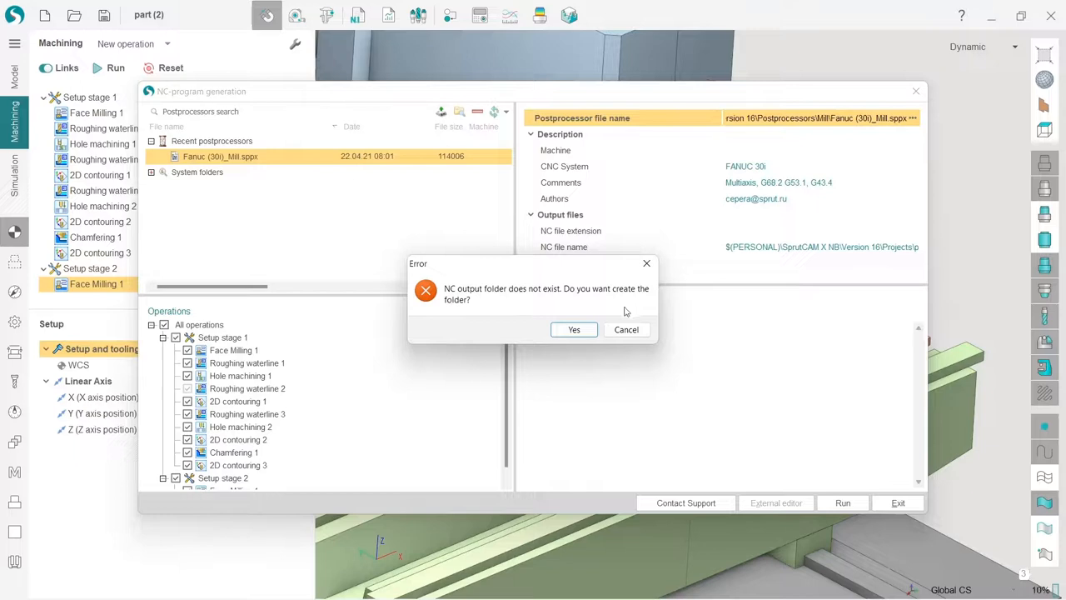
{"action": "mouse_move", "coordinate": [490, 298]}
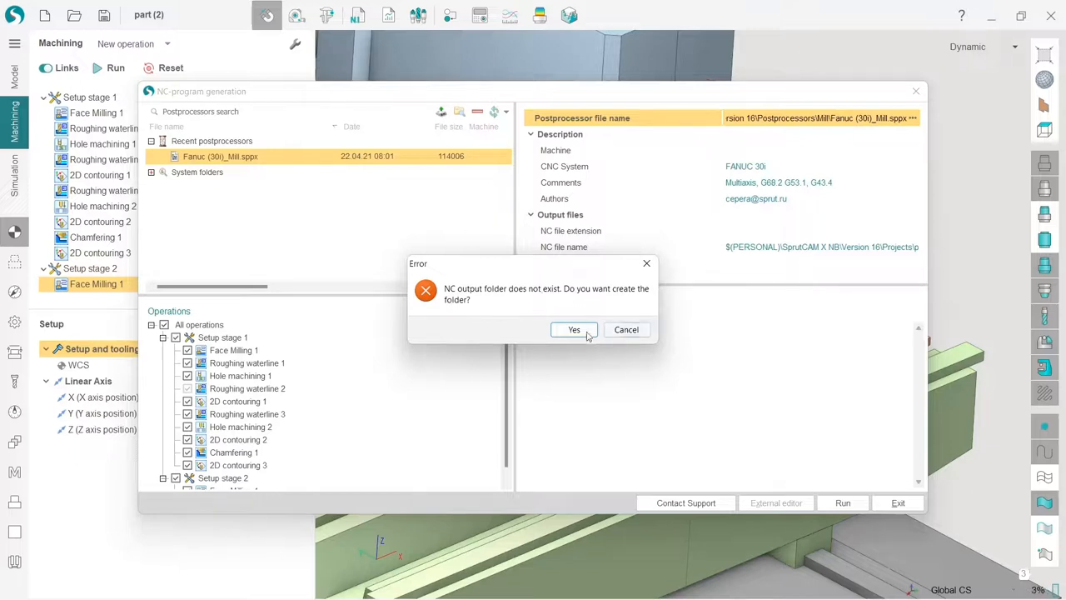
{"action": "left_click", "coordinate": [573, 330]}
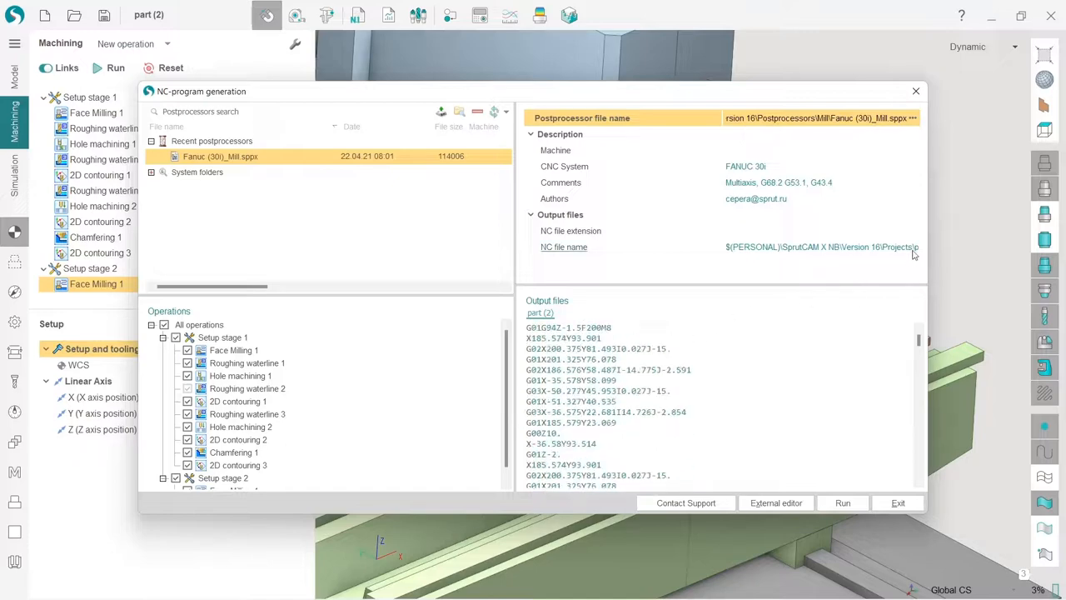
- Locate the generated part (2) NC file in the part (2)_stc folder, then exit generation
{"action": "left_click", "coordinate": [913, 247]}
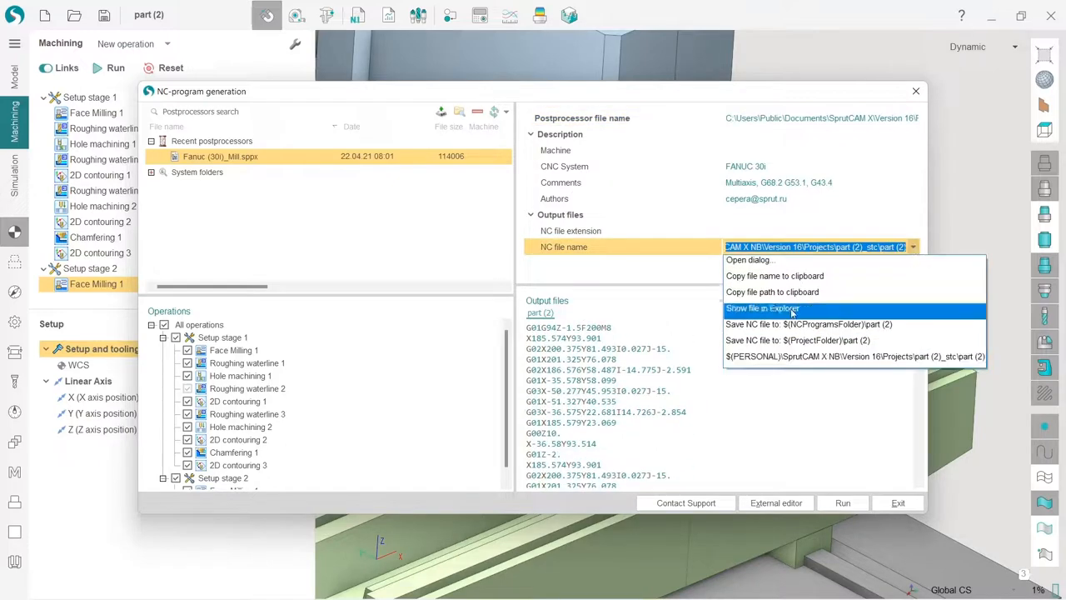
{"action": "left_click", "coordinate": [761, 308]}
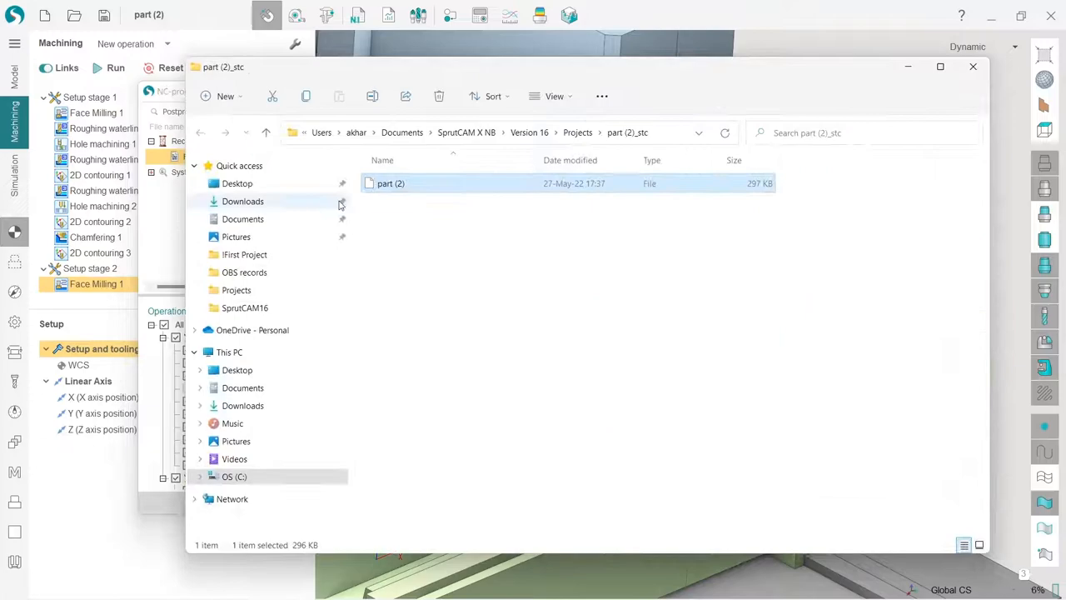
{"action": "double_click", "coordinate": [390, 184]}
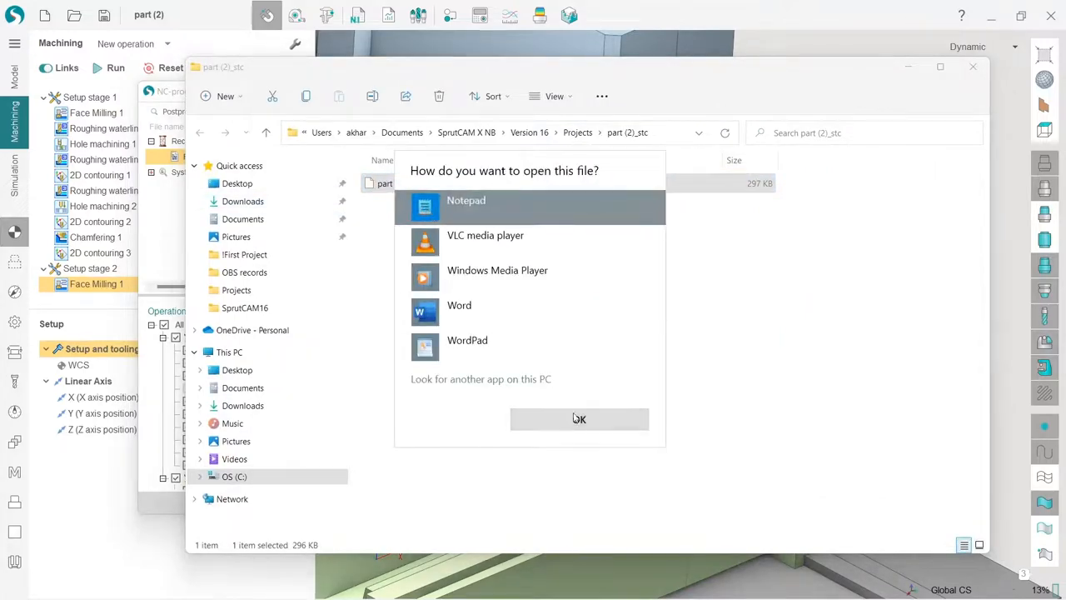
{"action": "left_click", "coordinate": [579, 418]}
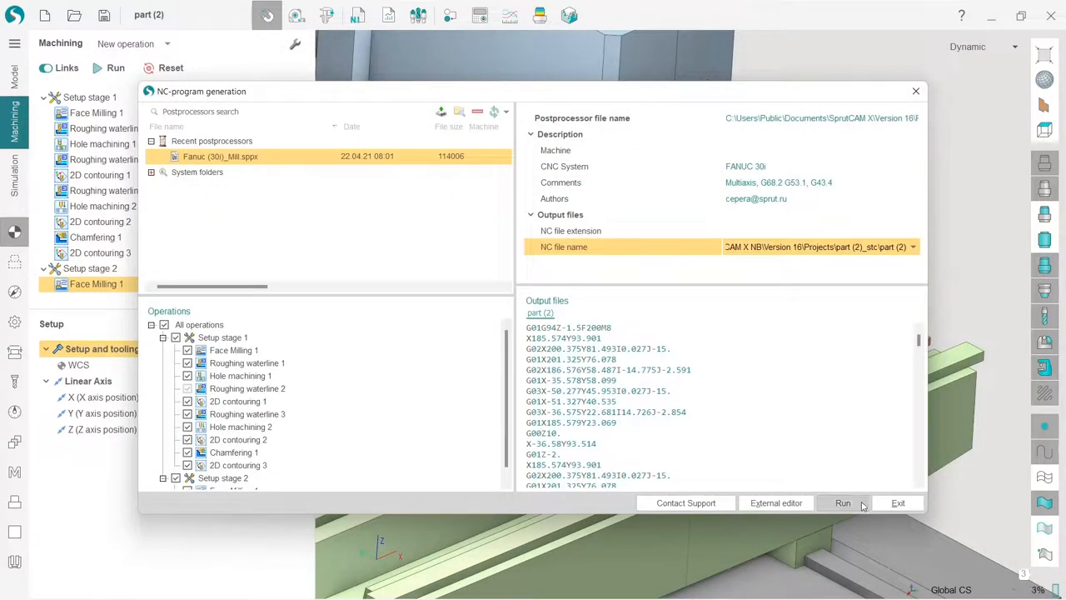
{"action": "left_click", "coordinate": [898, 504]}
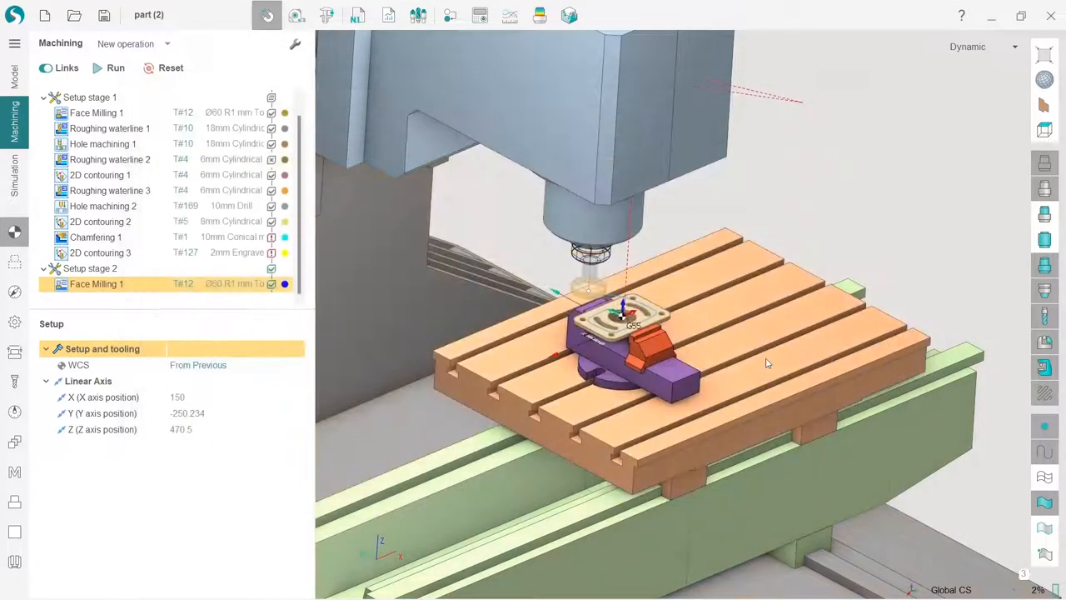